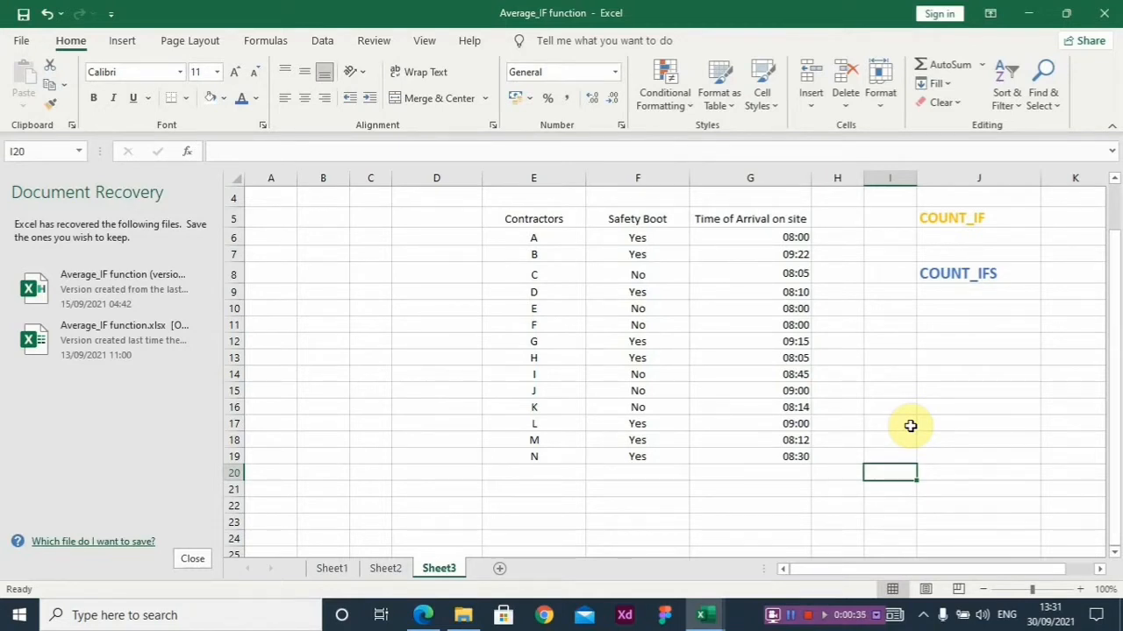
pyautogui.moveTo(568, 292)
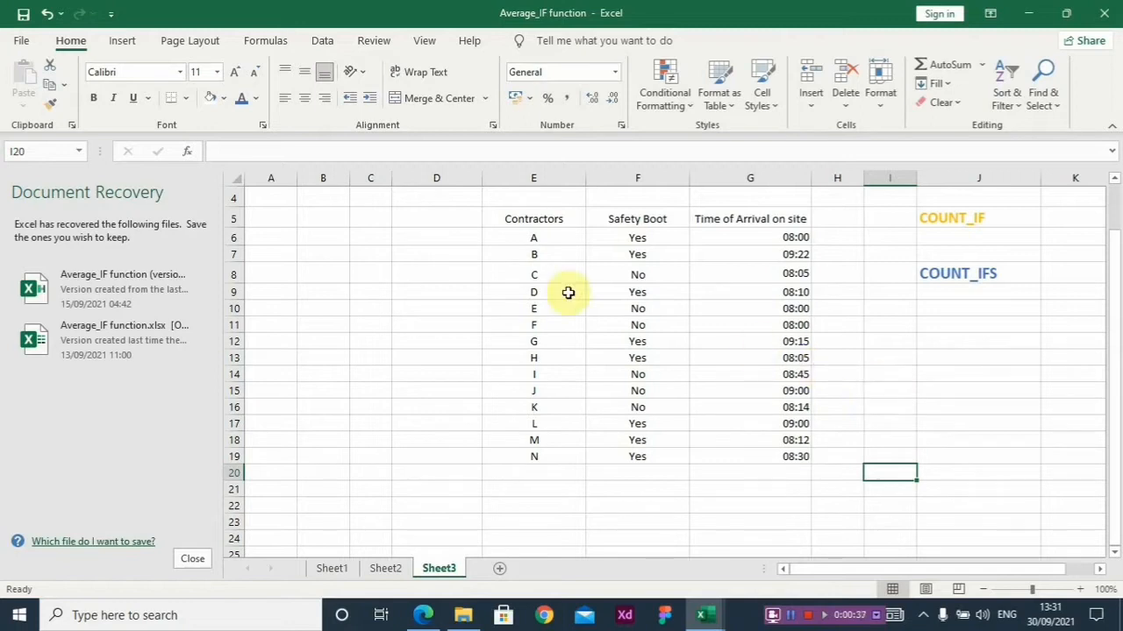
# Review the contractor table's Contractors, Safety Boot and Time of Arrival columns
pyautogui.click(533, 219)
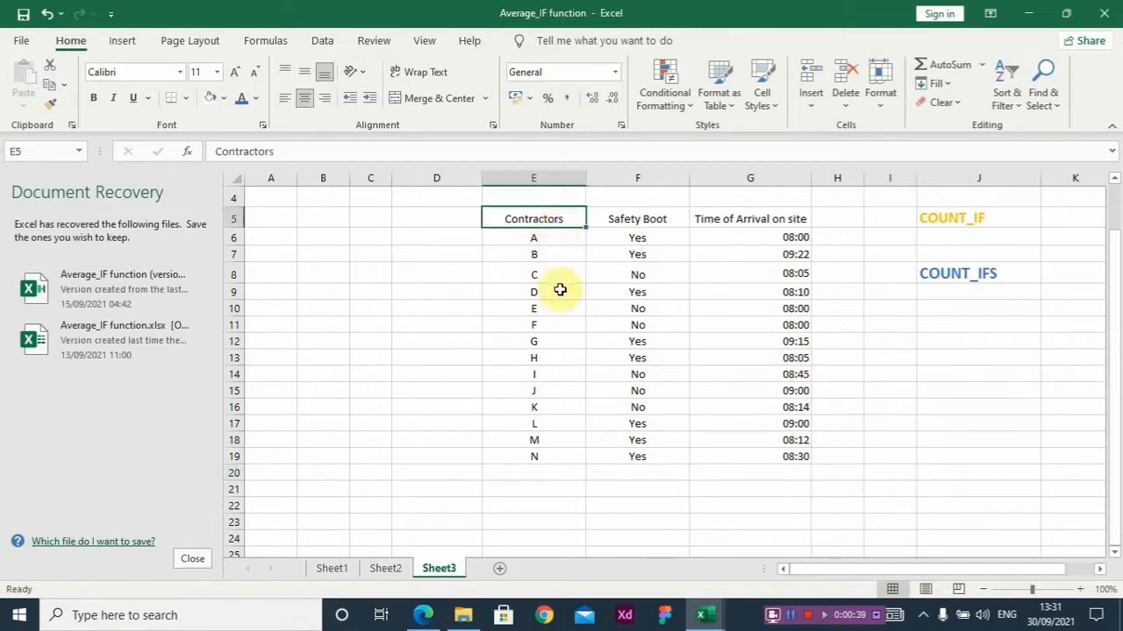
pyautogui.click(533, 456)
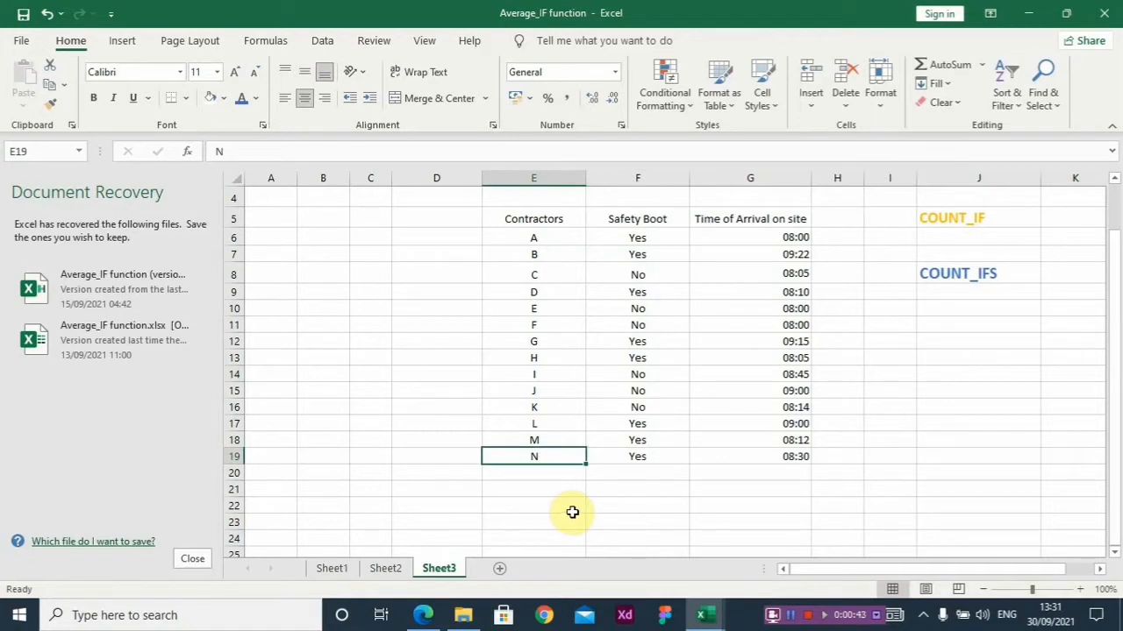
pyautogui.click(534, 273)
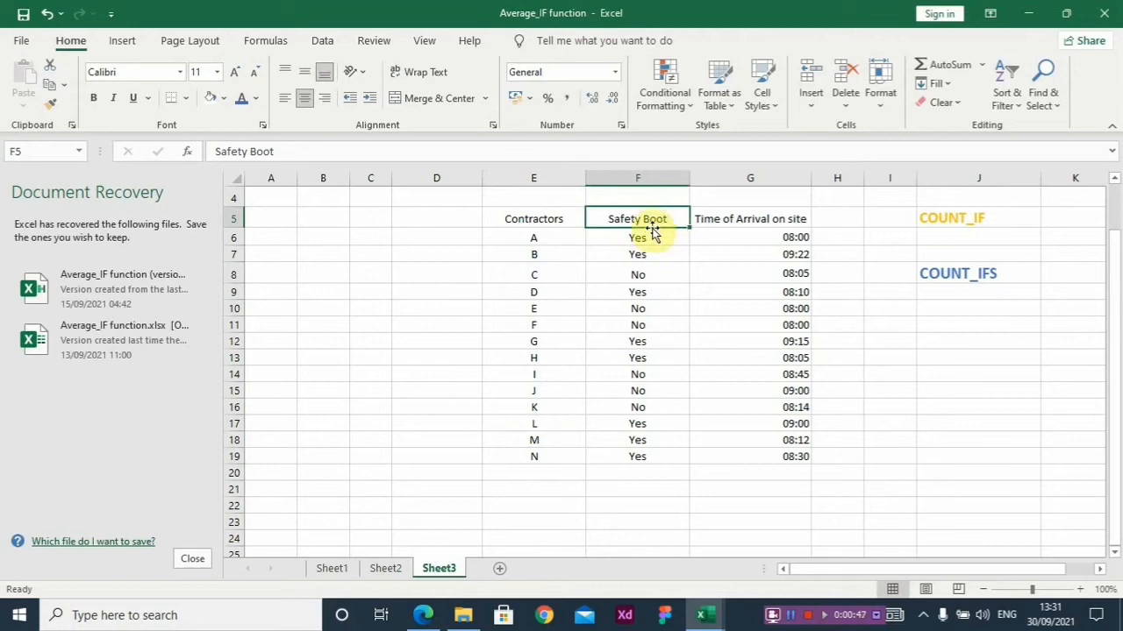
pyautogui.click(638, 237)
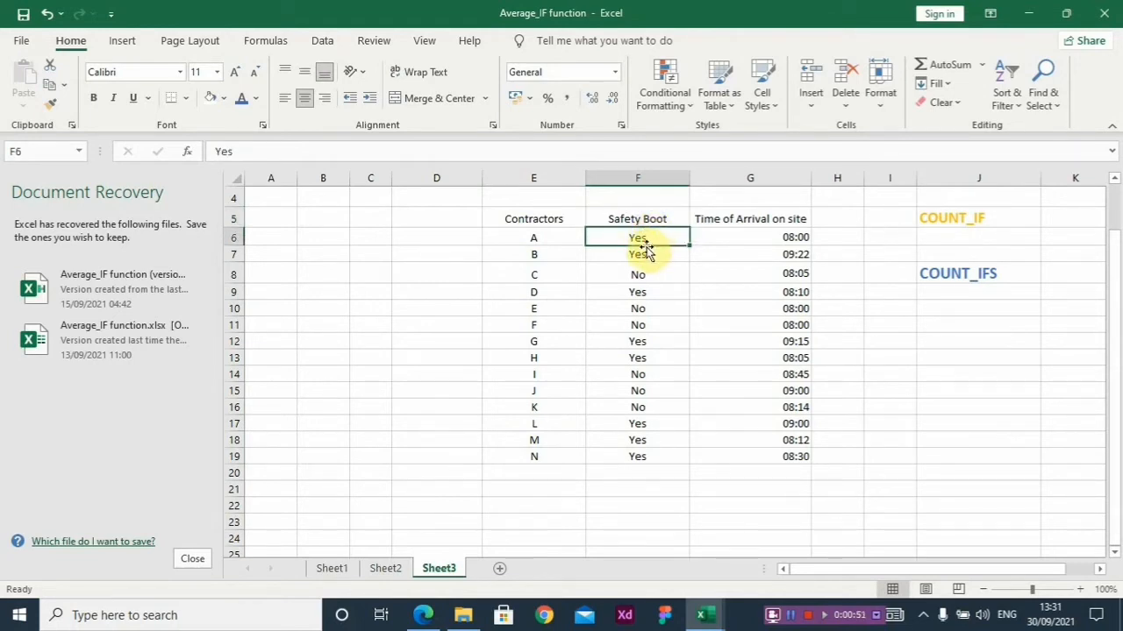
pyautogui.moveTo(718, 213)
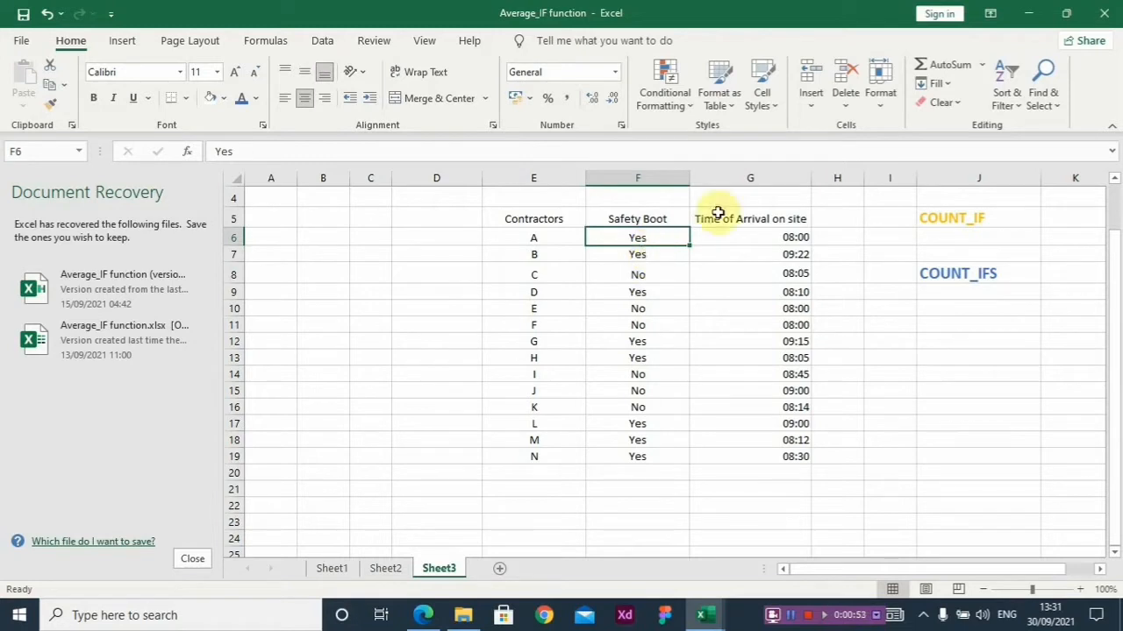
pyautogui.click(750, 218)
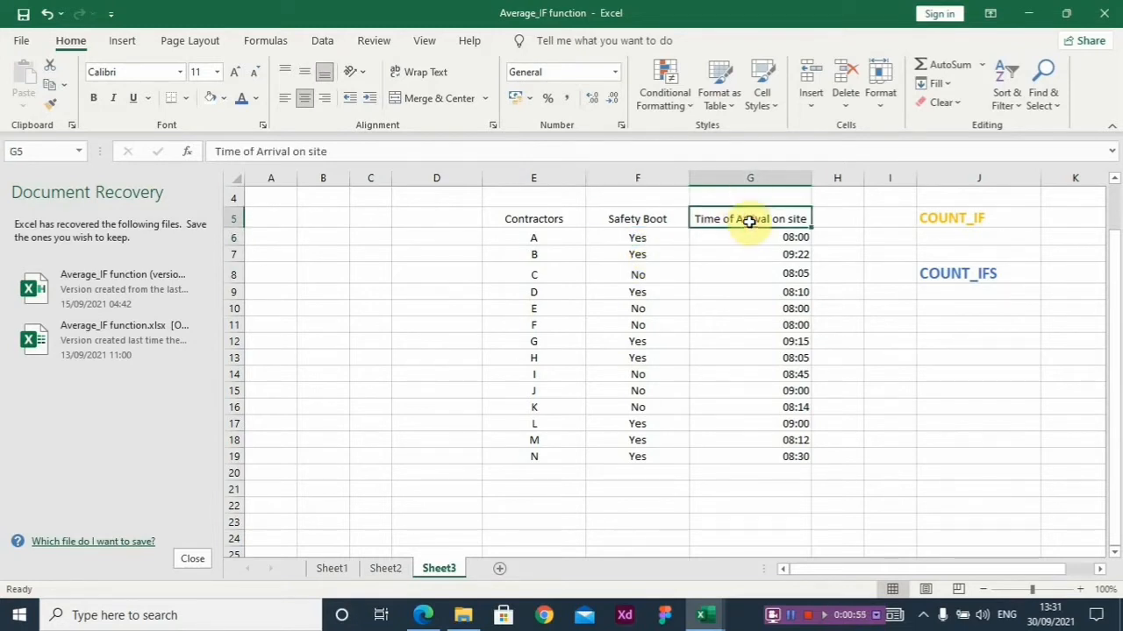
pyautogui.click(533, 236)
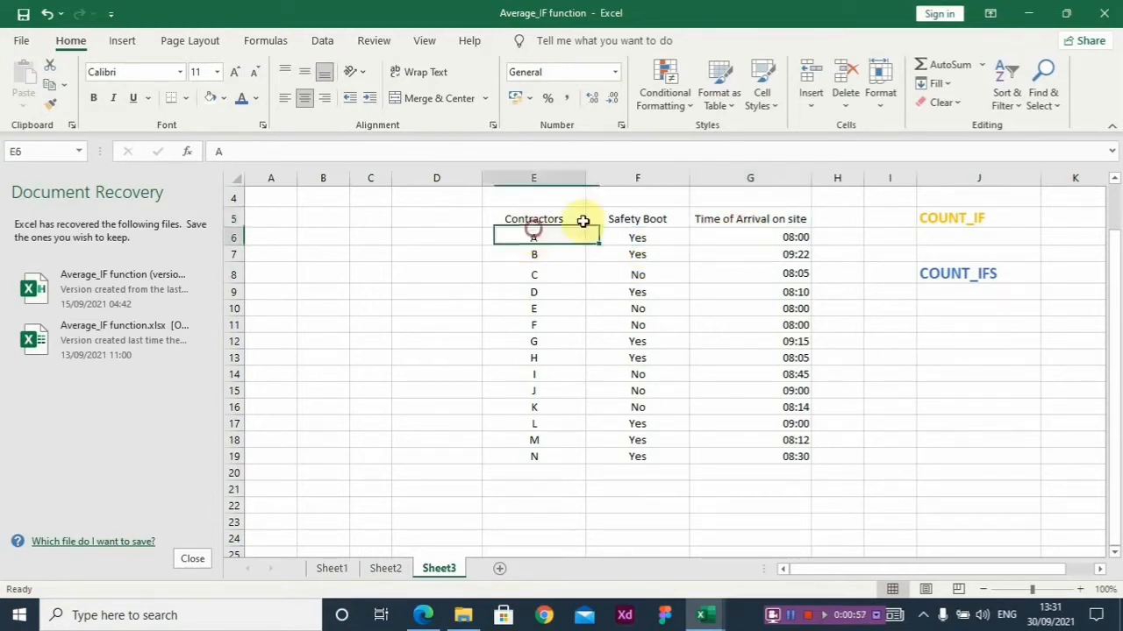
pyautogui.click(638, 308)
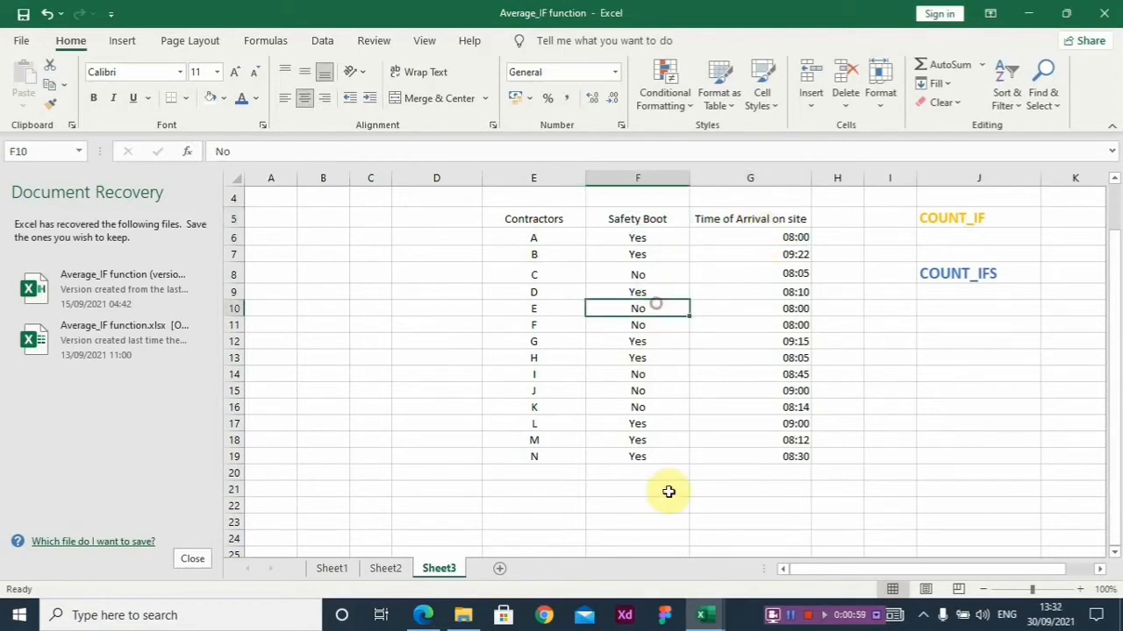
# Enter =COUNTIF(F6:F19,F6) in F22, counting 8 Yes safety boots
pyautogui.click(638, 505)
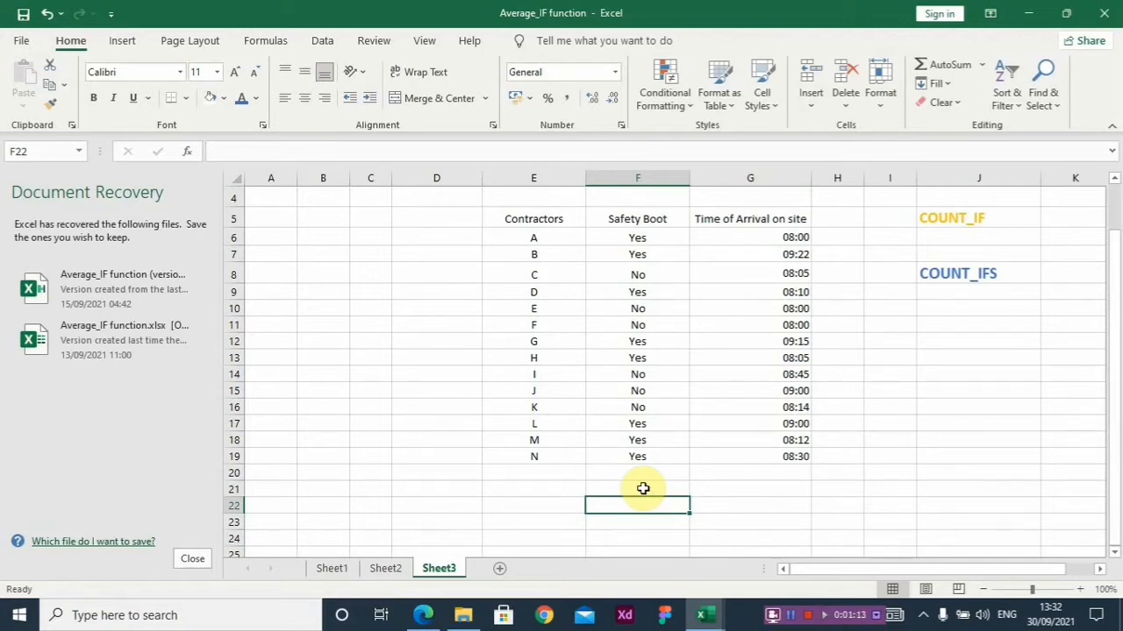
pyautogui.write('=c')
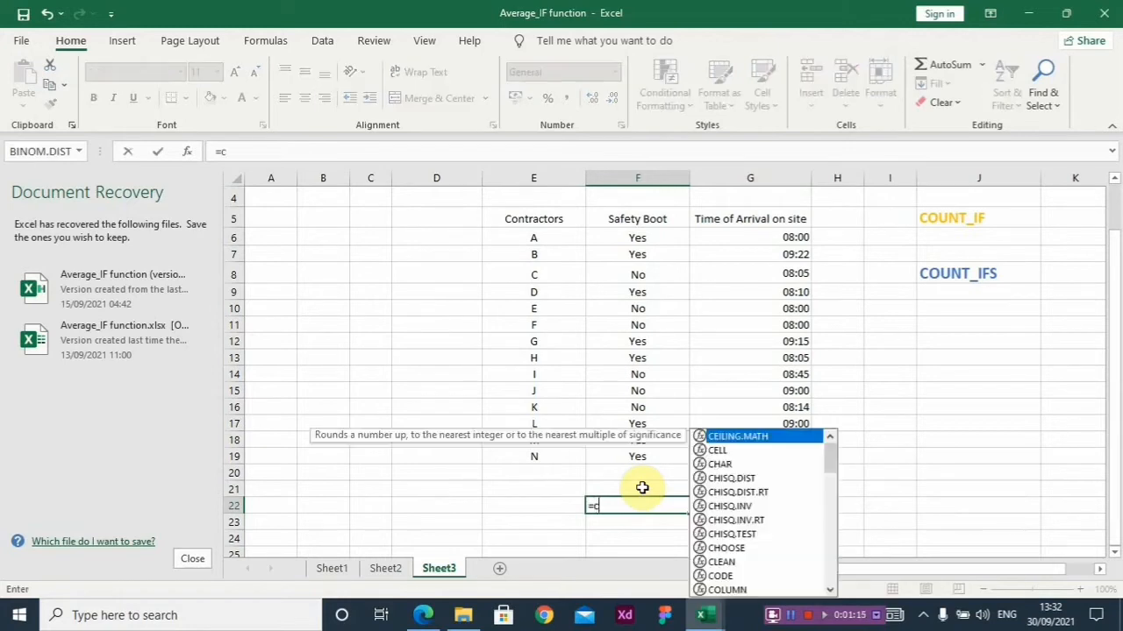
pyautogui.write('oun')
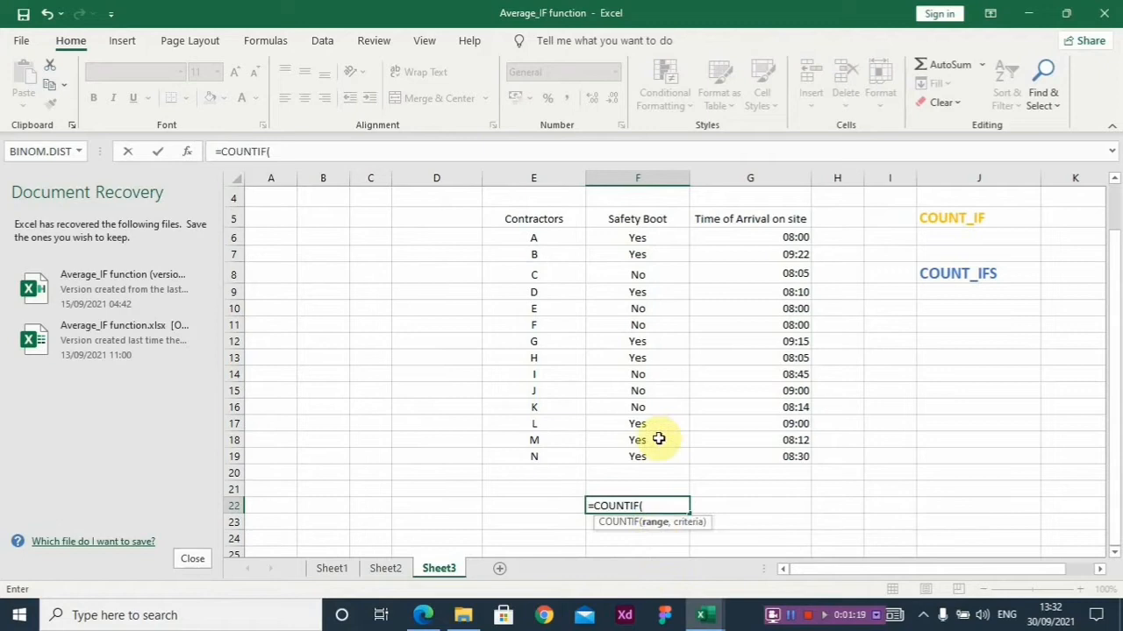
pyautogui.moveTo(638, 237); pyautogui.dragTo(637, 407)
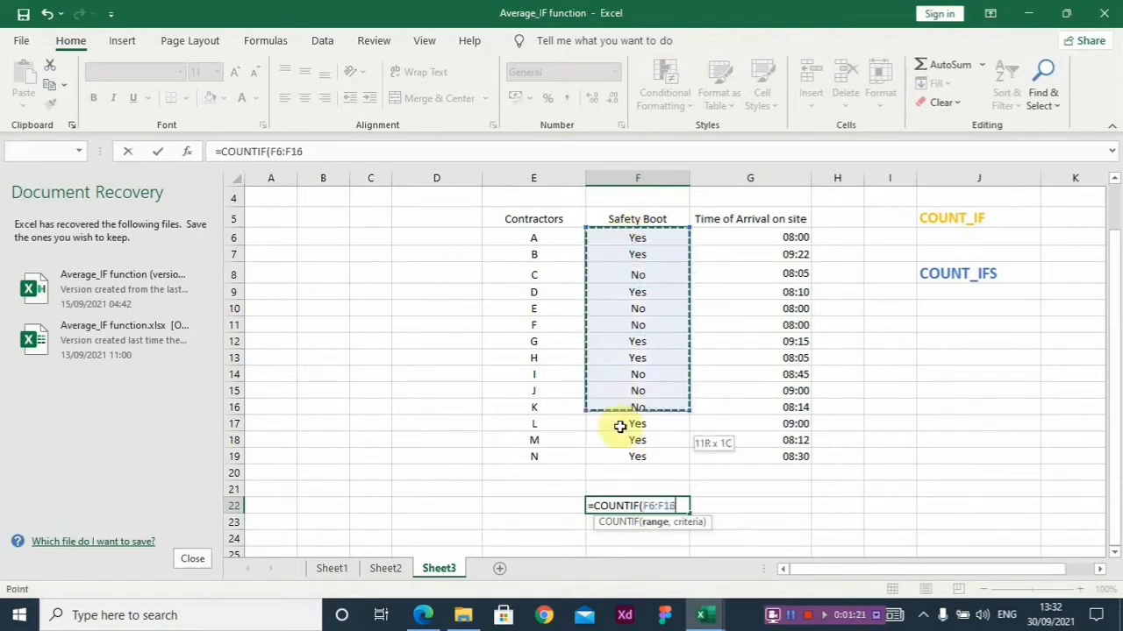
pyautogui.moveTo(637, 407); pyautogui.dragTo(636, 456)
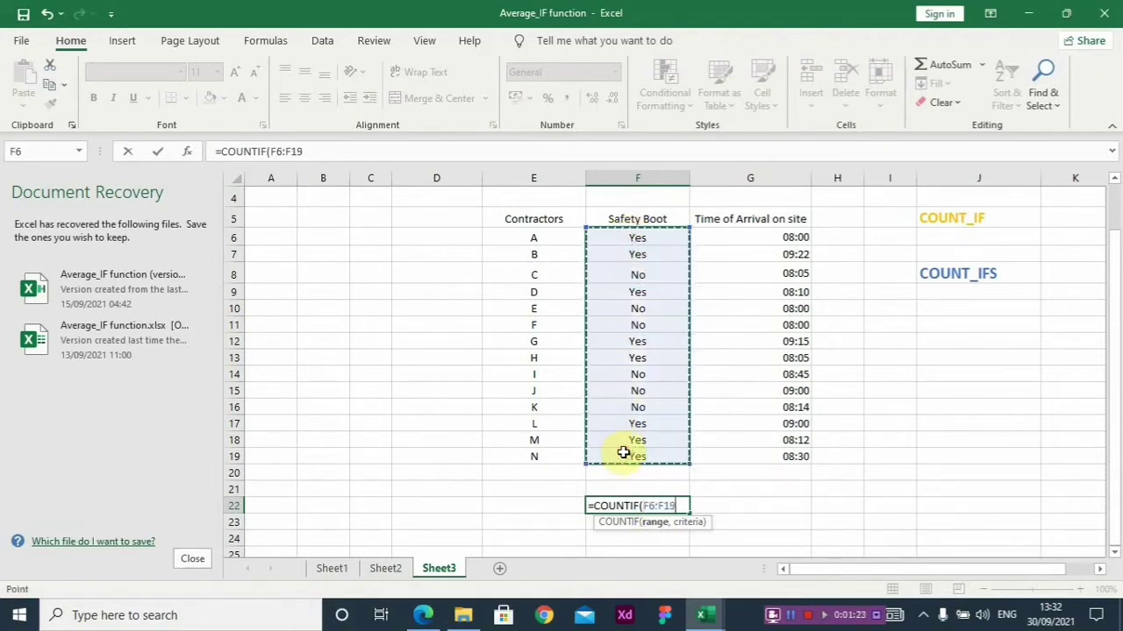
pyautogui.write(',')
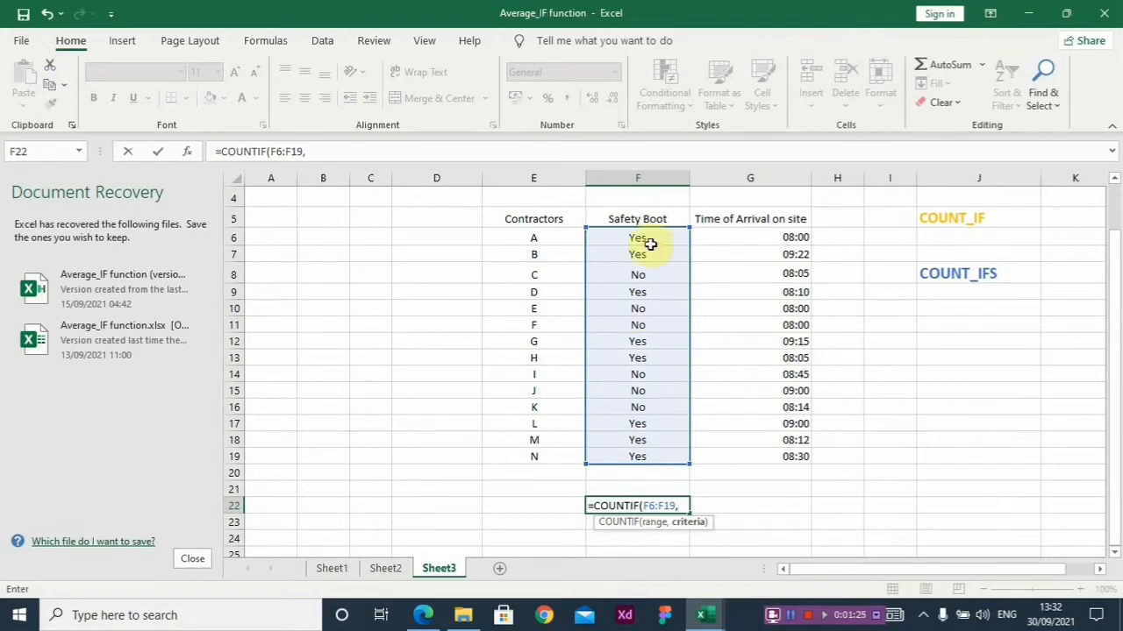
pyautogui.click(638, 237)
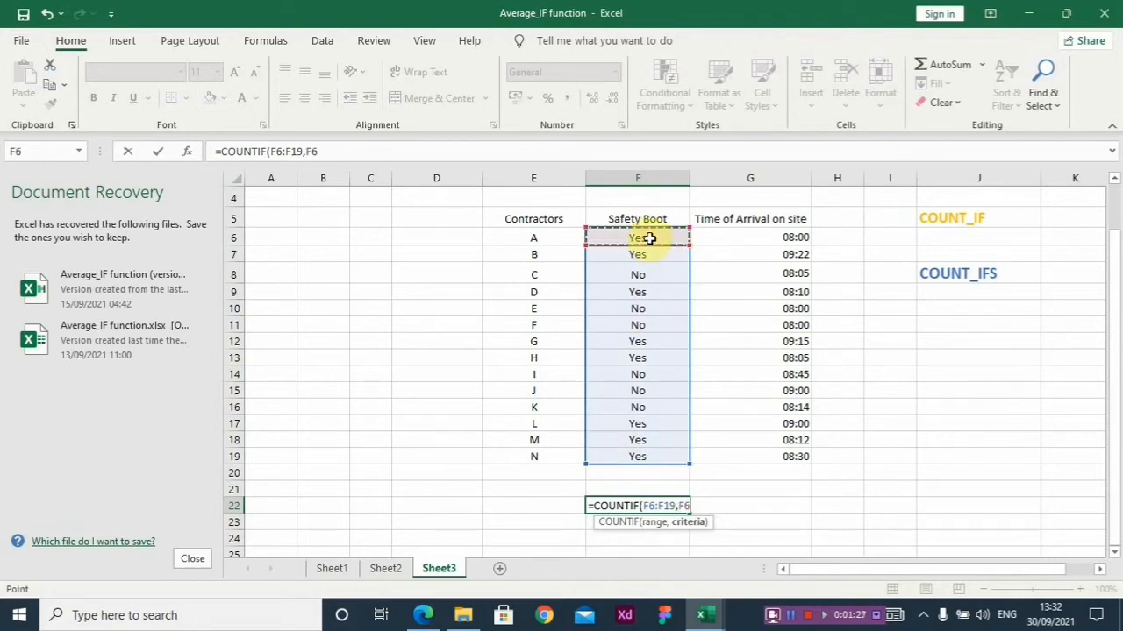
pyautogui.press('Return')
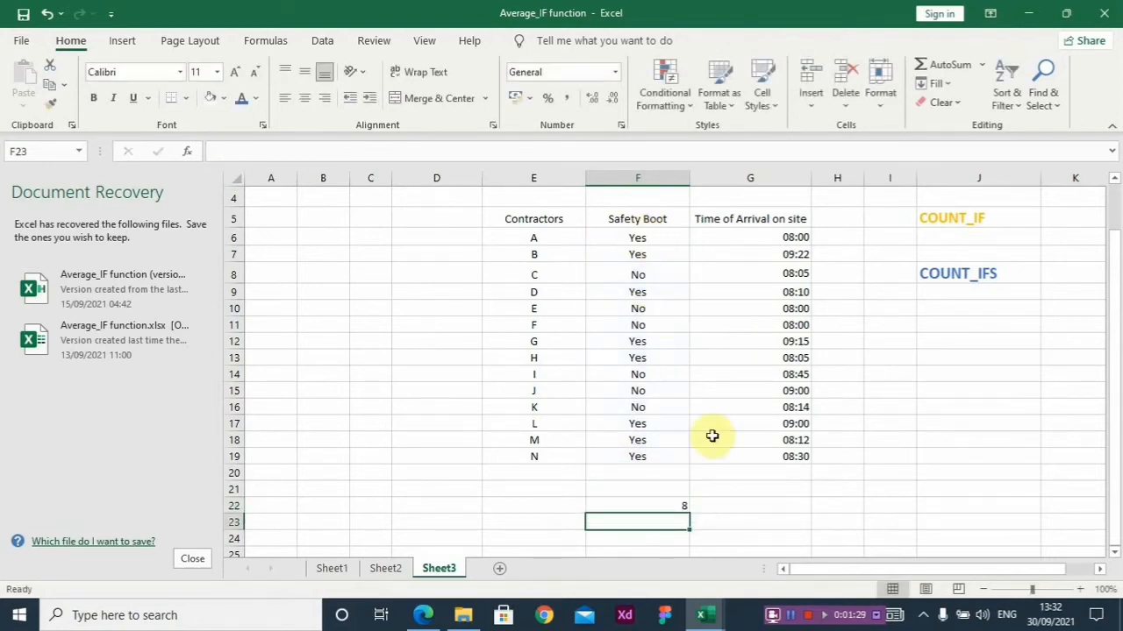
pyautogui.click(638, 506)
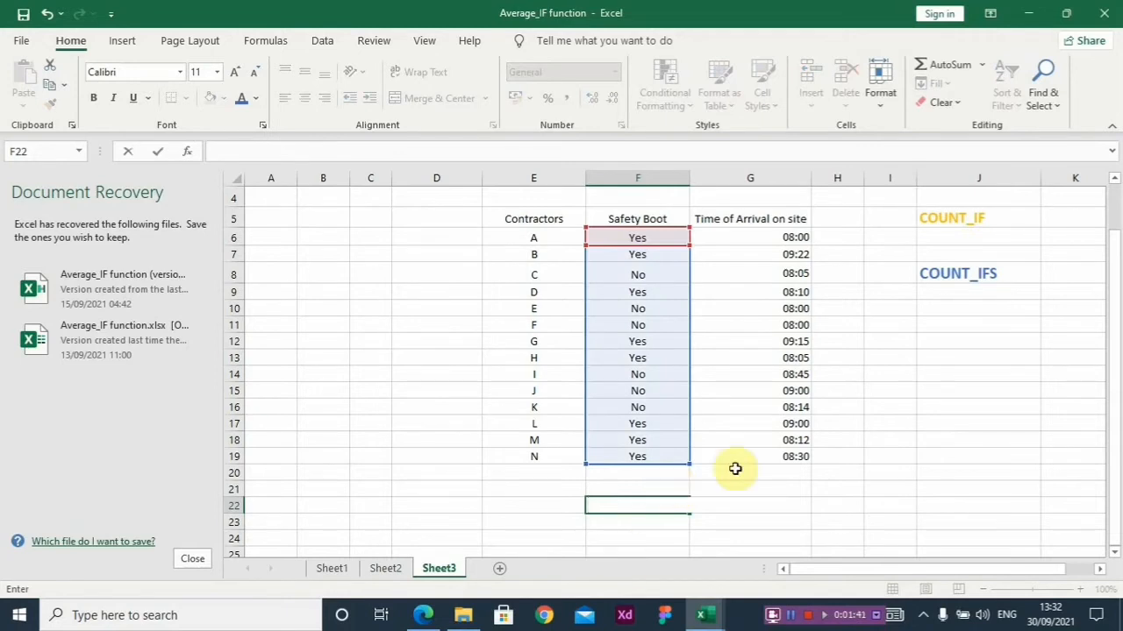
pyautogui.click(750, 456)
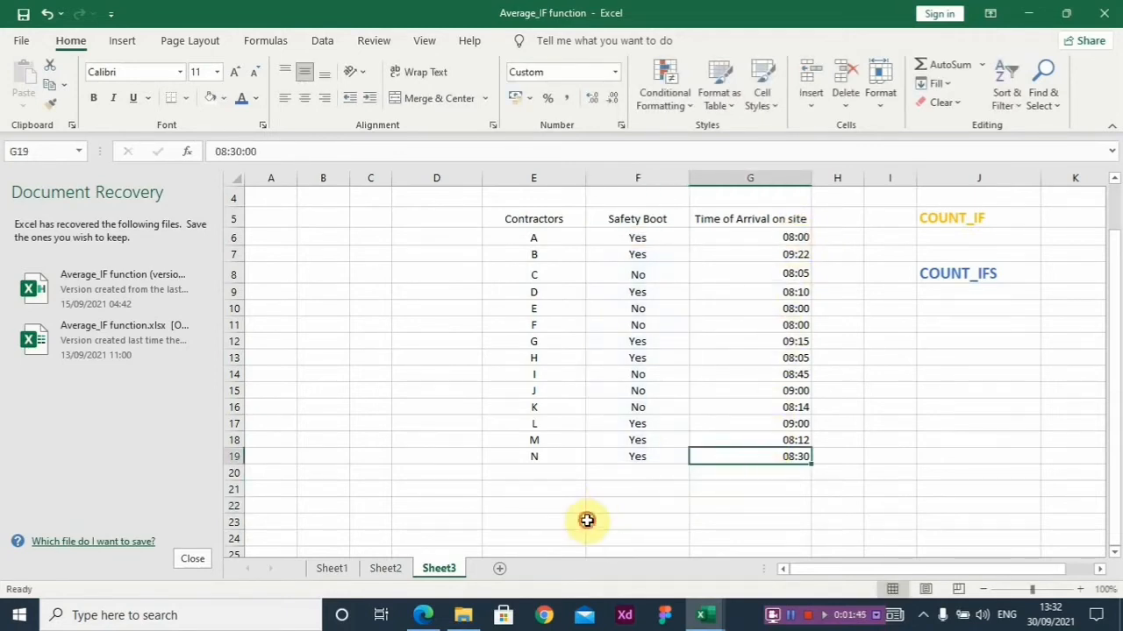
pyautogui.click(636, 506)
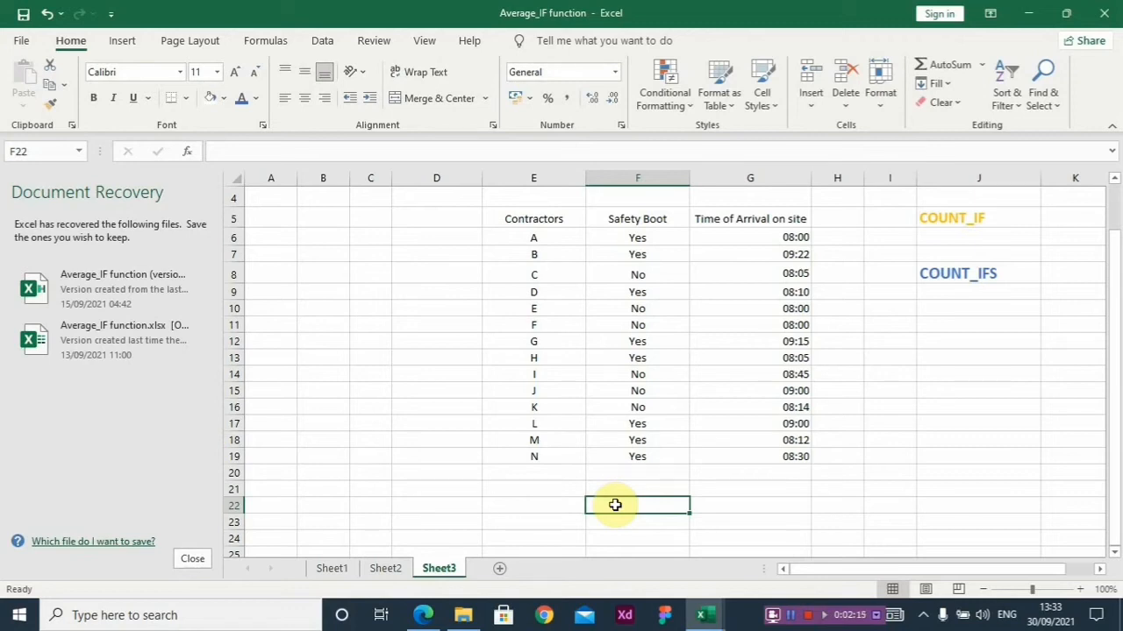
# Build =COUNTIFS(F6:F19,F6,G6:G19, in F22, leaving the time criterion pending
pyautogui.write('=co')
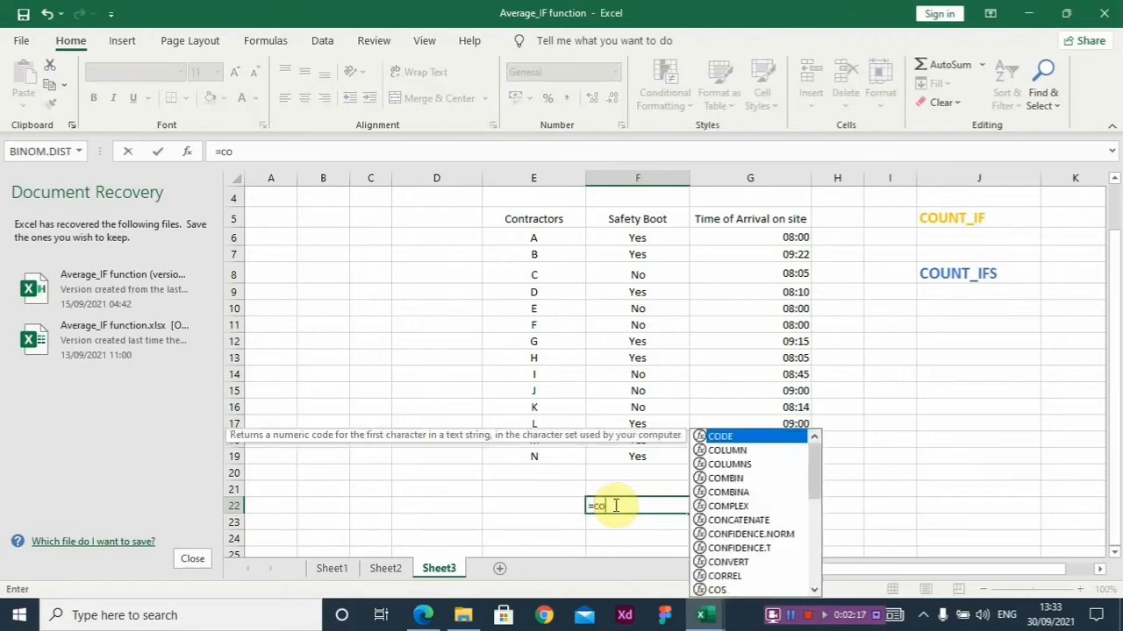
pyautogui.write('un')
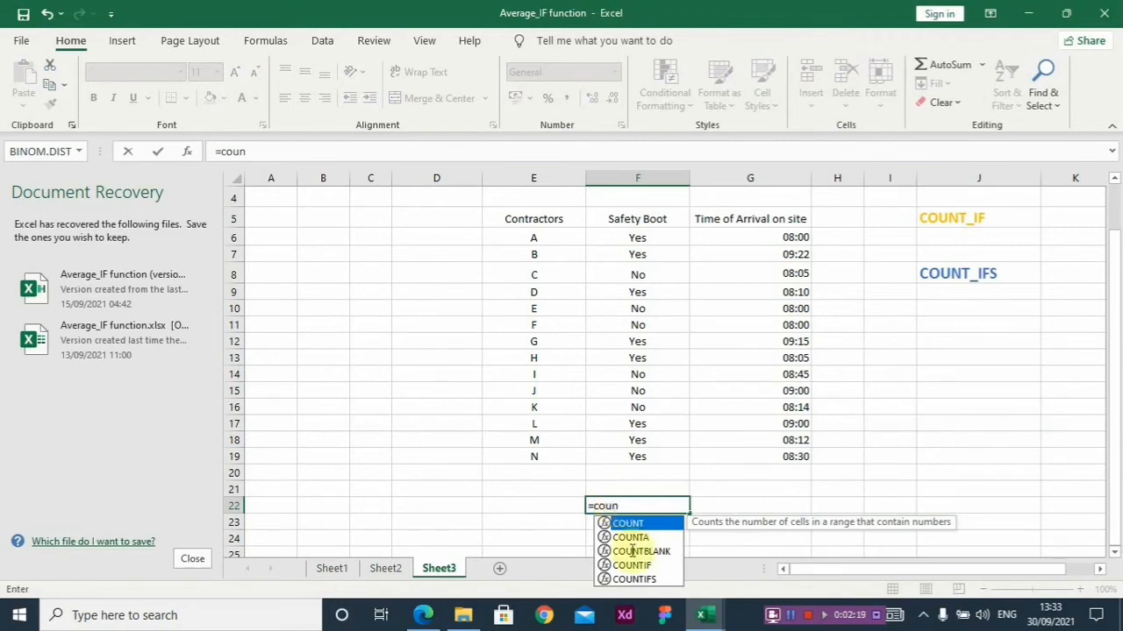
pyautogui.doubleClick(632, 579)
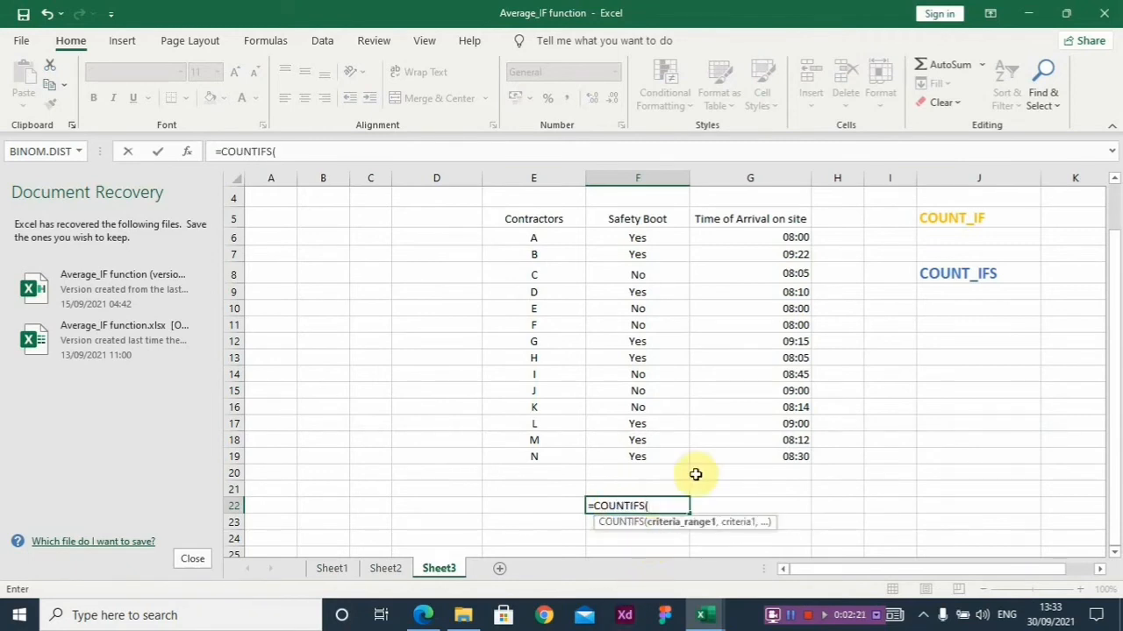
pyautogui.moveTo(637, 237); pyautogui.dragTo(637, 308)
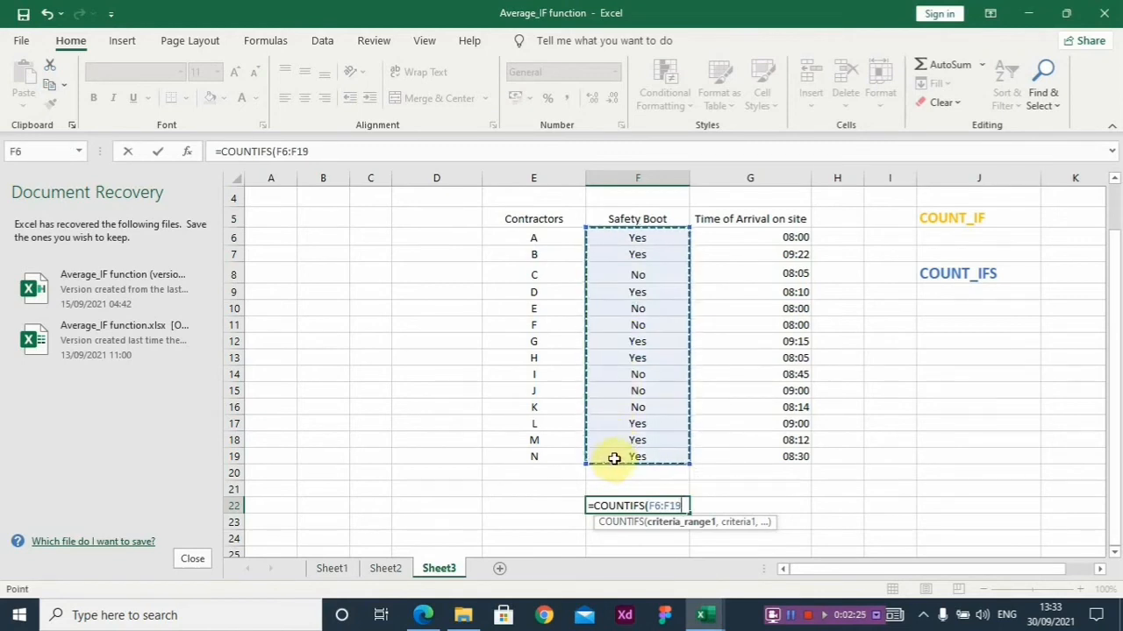
pyautogui.click(636, 238)
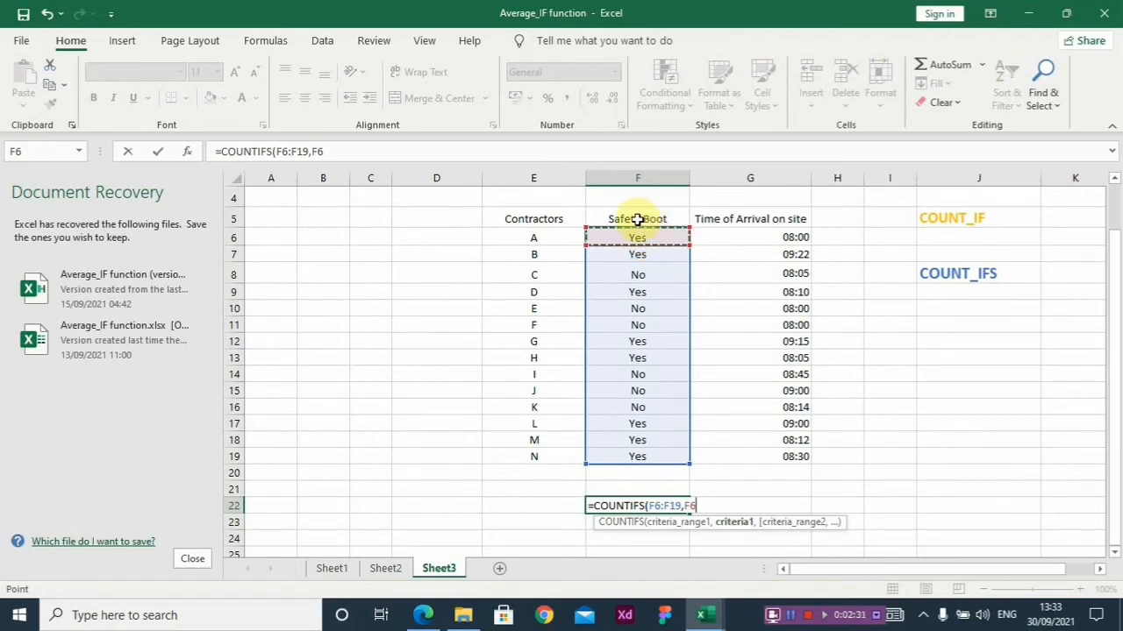
pyautogui.write(',')
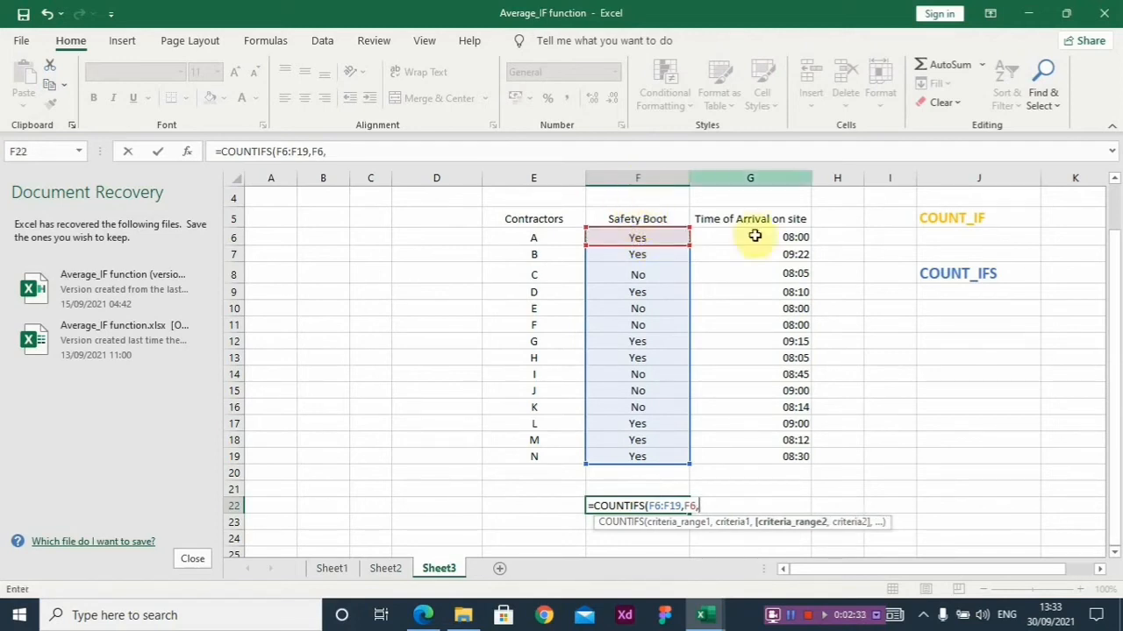
pyautogui.click(749, 237)
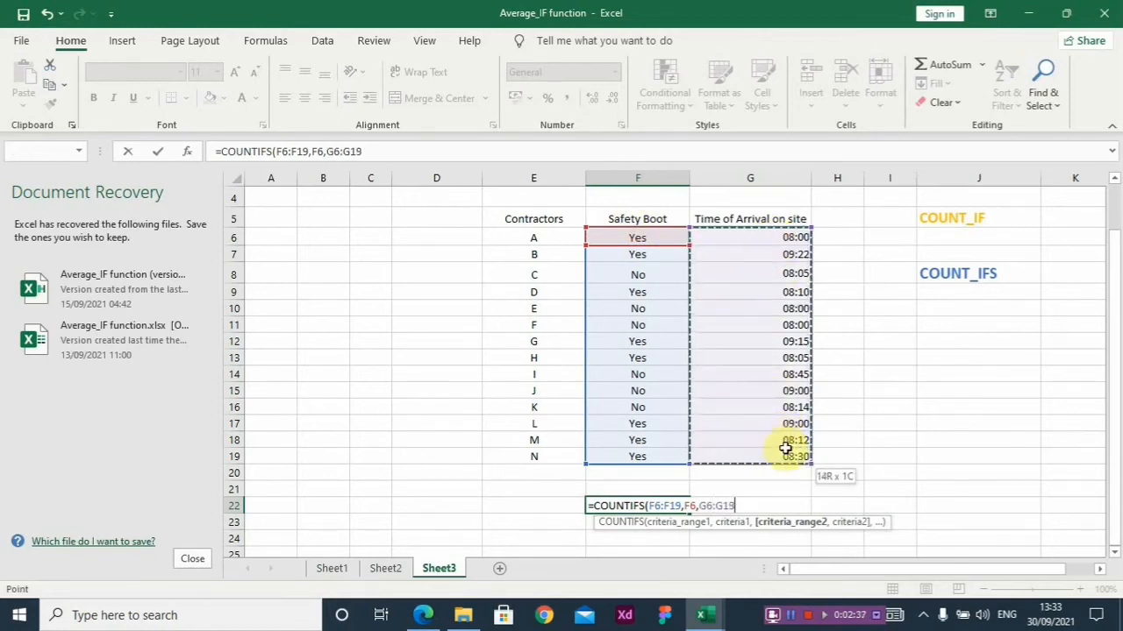
pyautogui.write(',')
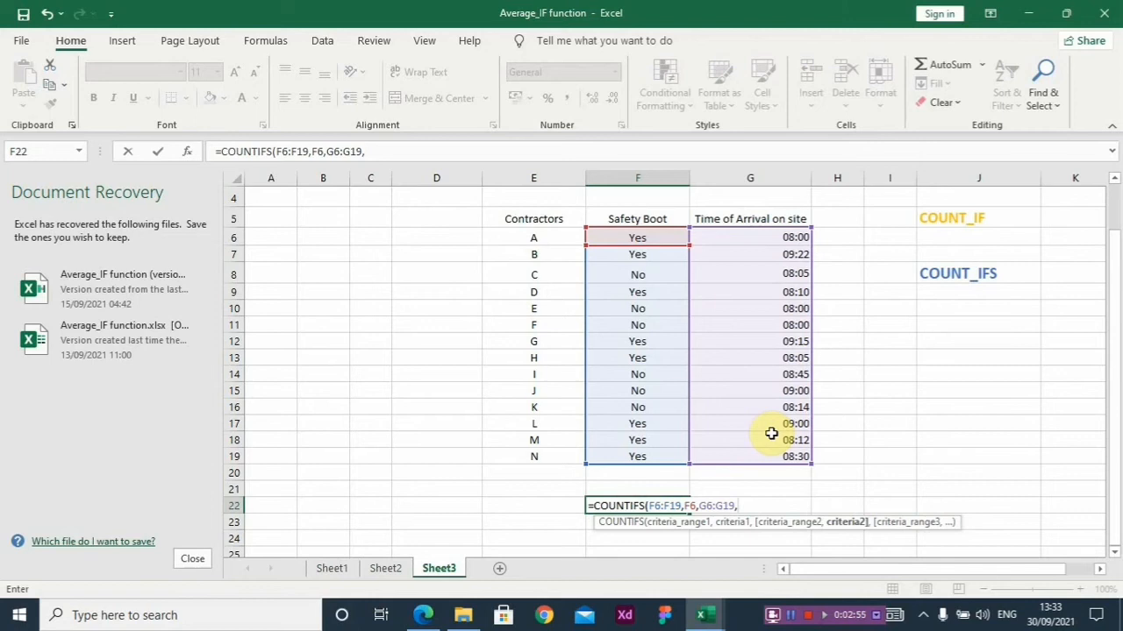
# Add the "<=8:15" criterion to finish the COUNTIFS, returning 4, and recheck F22
pyautogui.write('"')
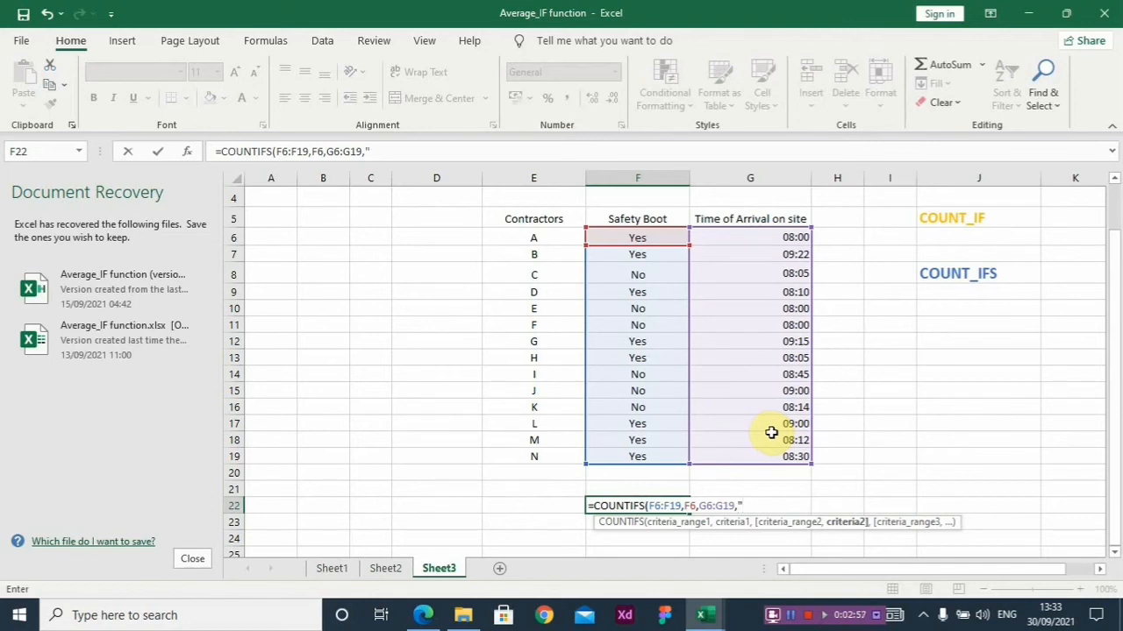
pyautogui.write('<')
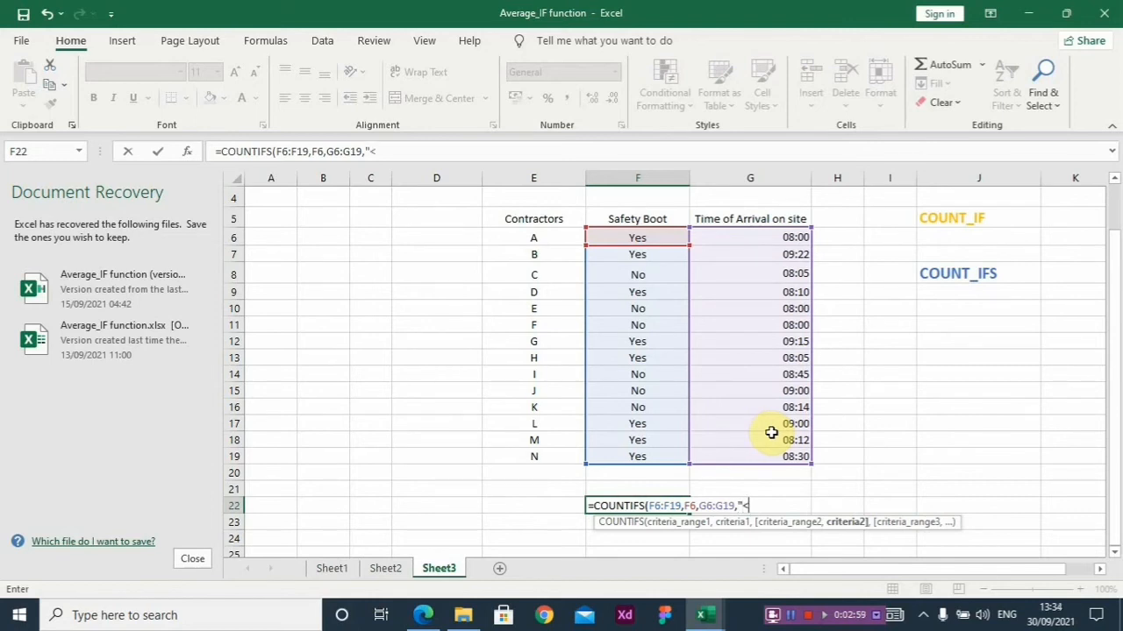
pyautogui.write('=8')
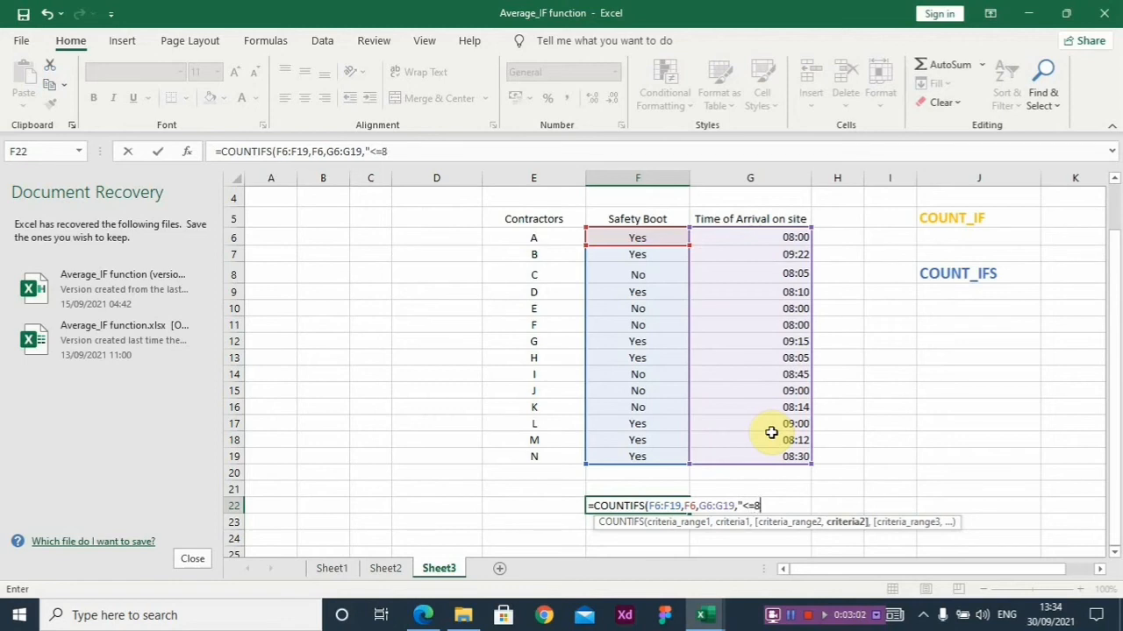
pyautogui.write(':')
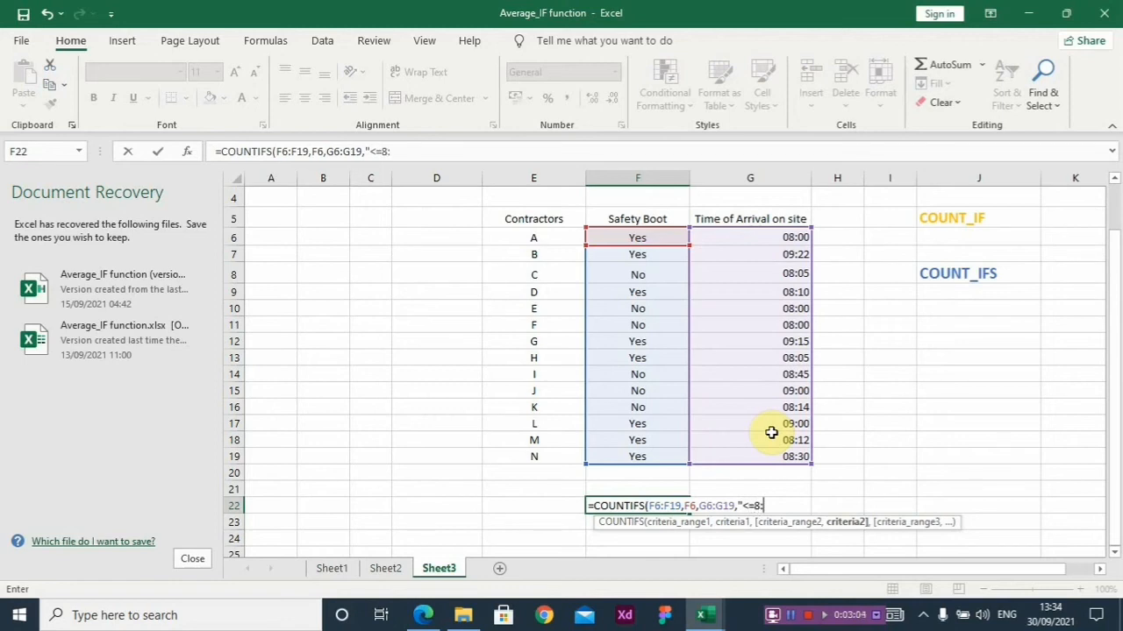
pyautogui.write('15')
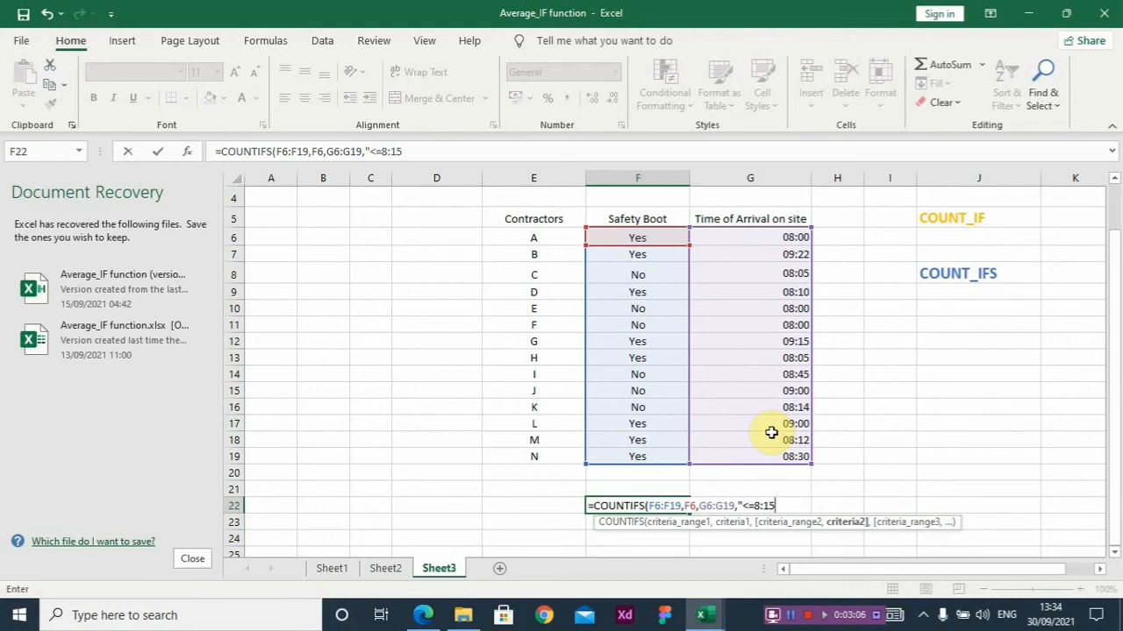
pyautogui.press('Return')
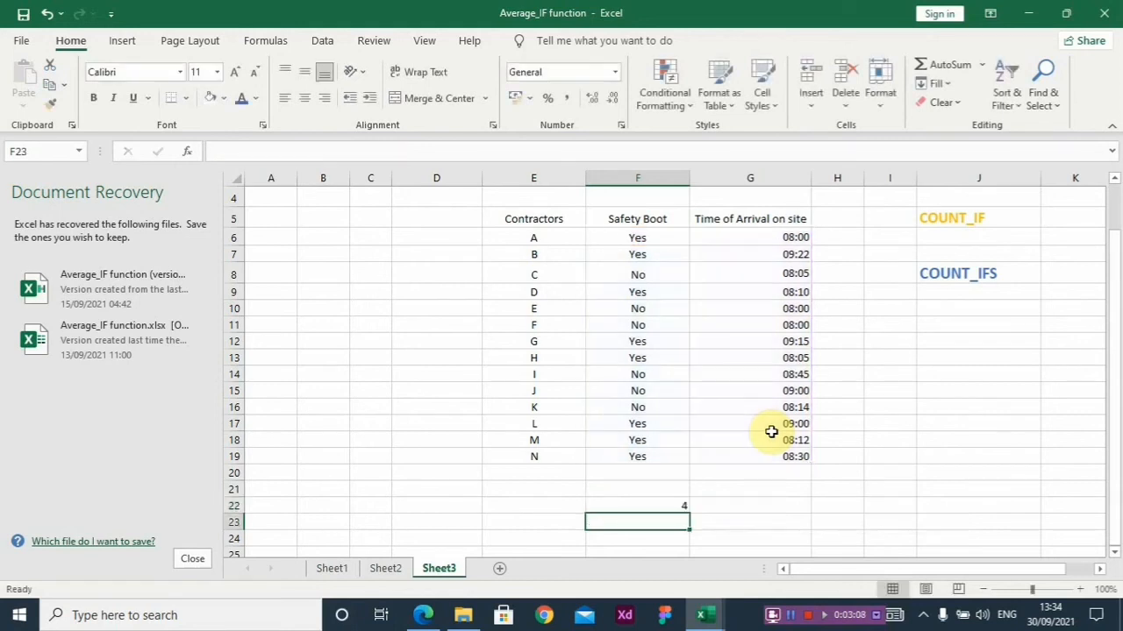
pyautogui.moveTo(659, 481)
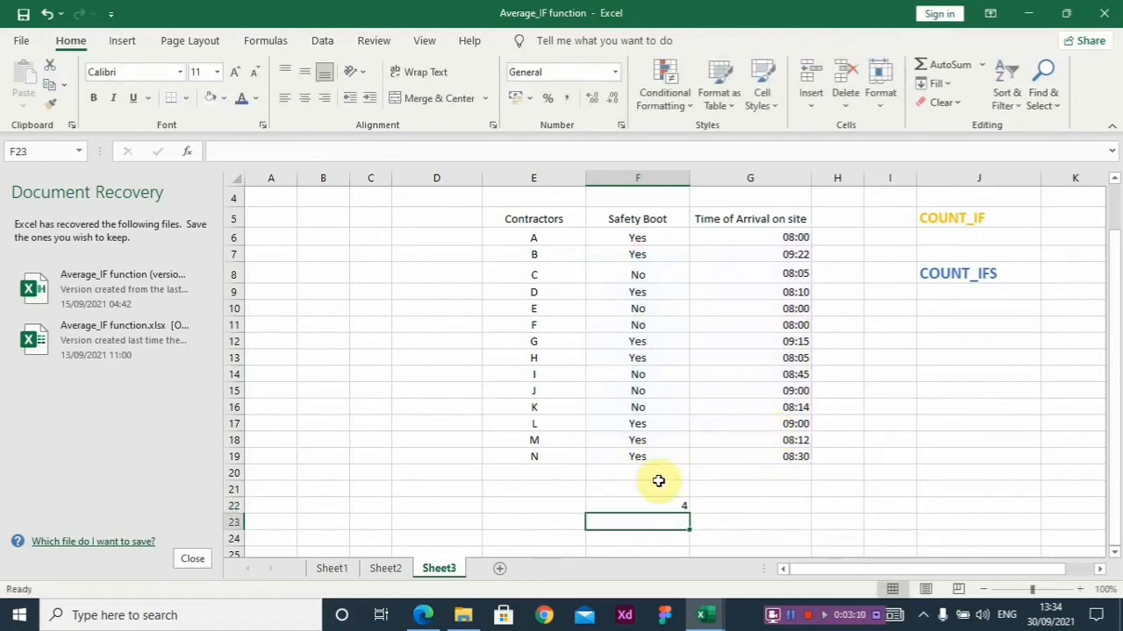
pyautogui.click(637, 505)
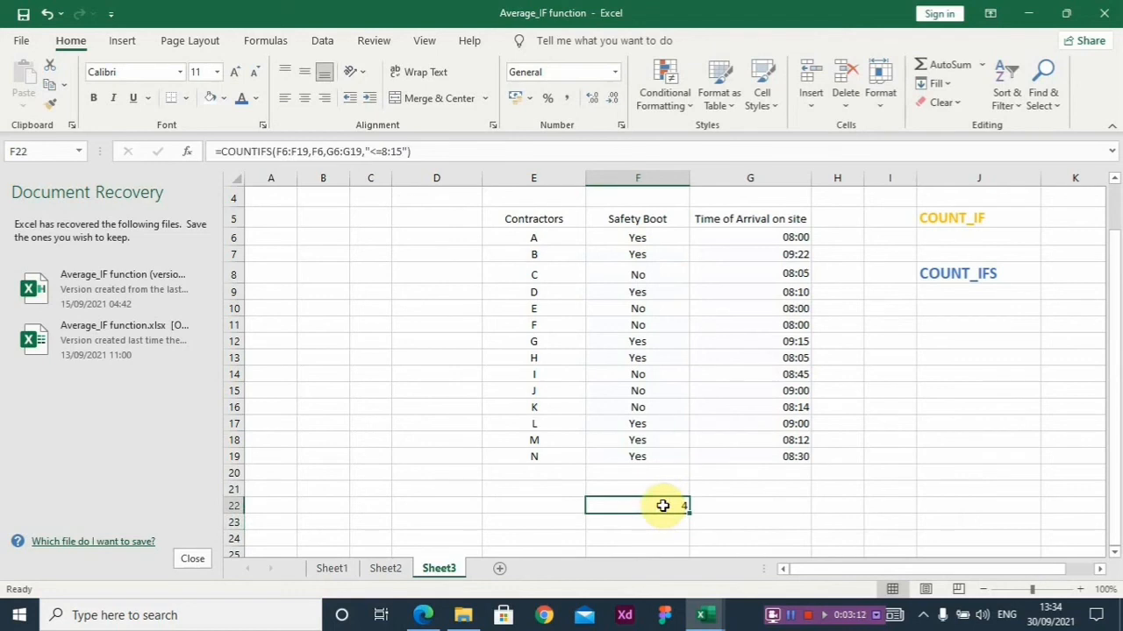